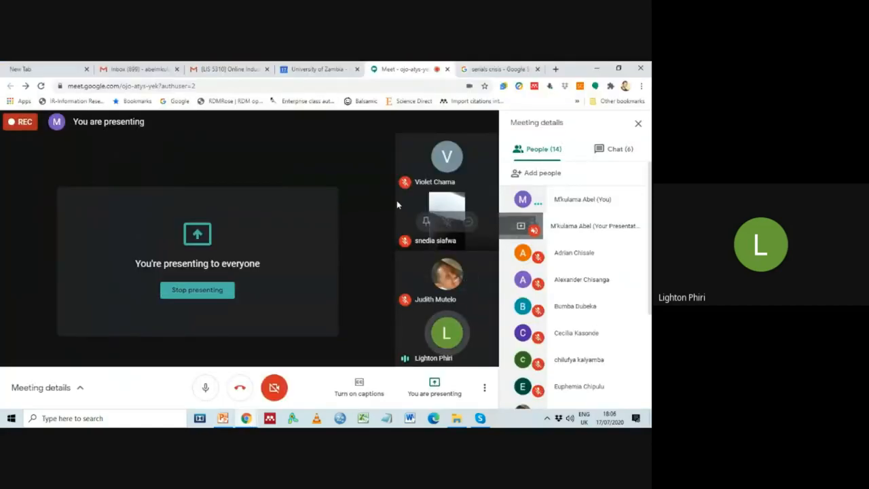
Present the screen to everyone and show the Understanding Scholarly communication slide.
{"action": "left_click", "coordinate": [222, 418]}
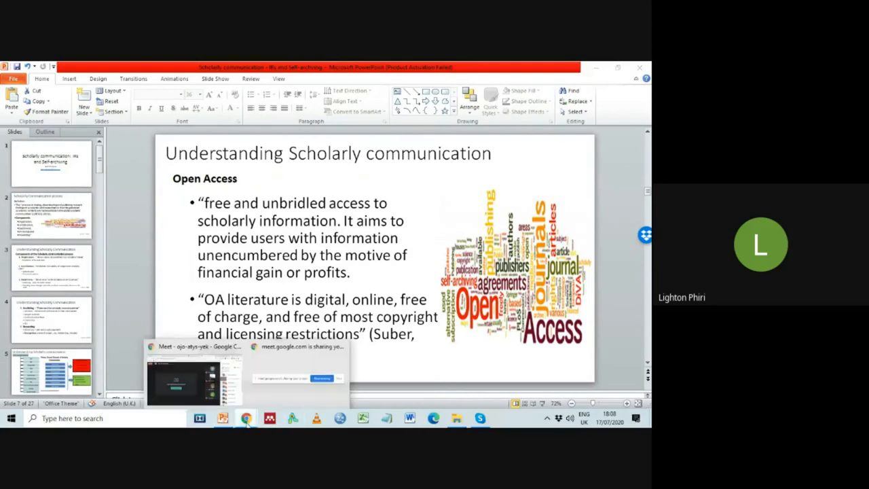
Finish the slides and return to Meet with the People list of 14 participants.
{"action": "left_click", "coordinate": [247, 418]}
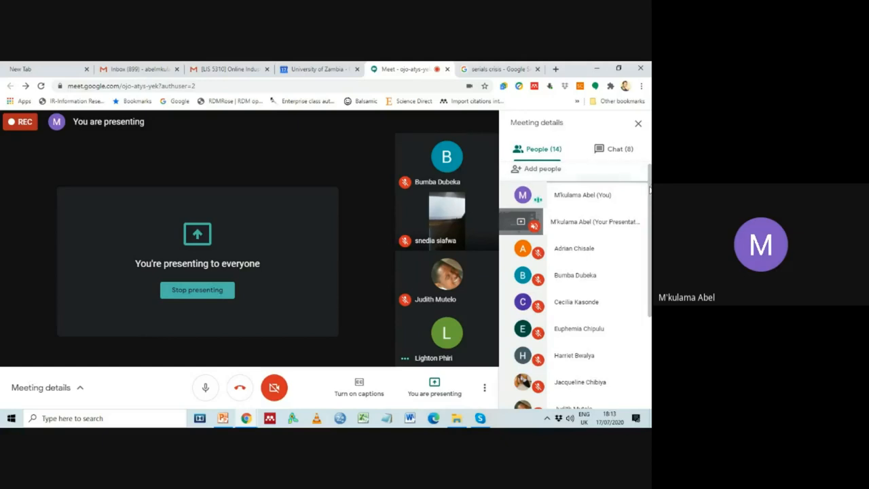
Switch Meeting details to Chat and scroll through attendees' questions and comments.
{"action": "left_click", "coordinate": [614, 147]}
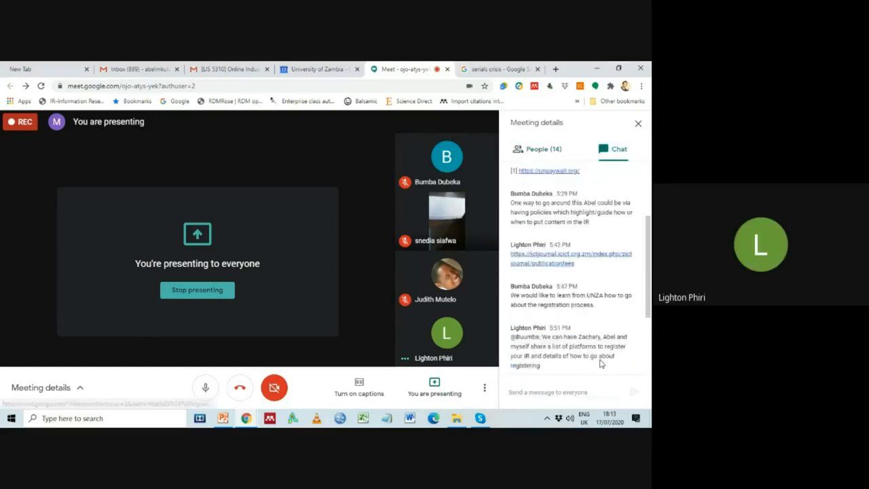
{"action": "scroll", "scroll_direction": "down", "scroll_amount": 3}
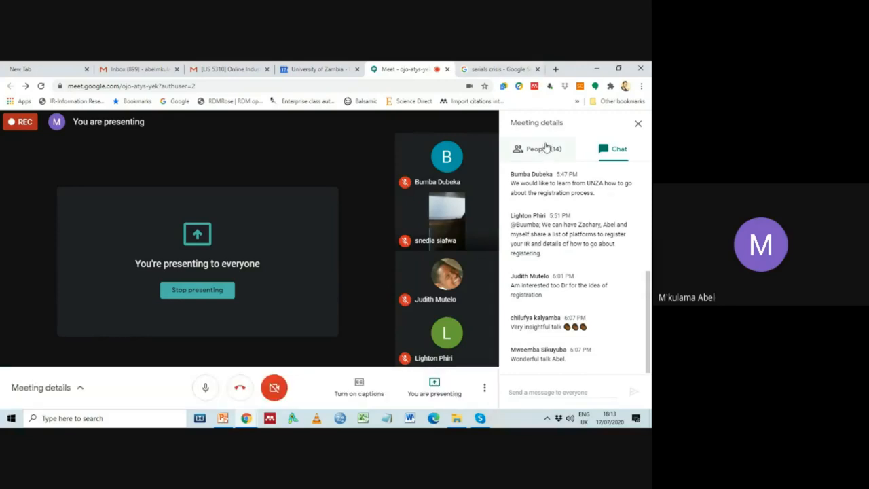
Return to the People list and scroll down to the last of the 14 attendees.
{"action": "left_click", "coordinate": [537, 148]}
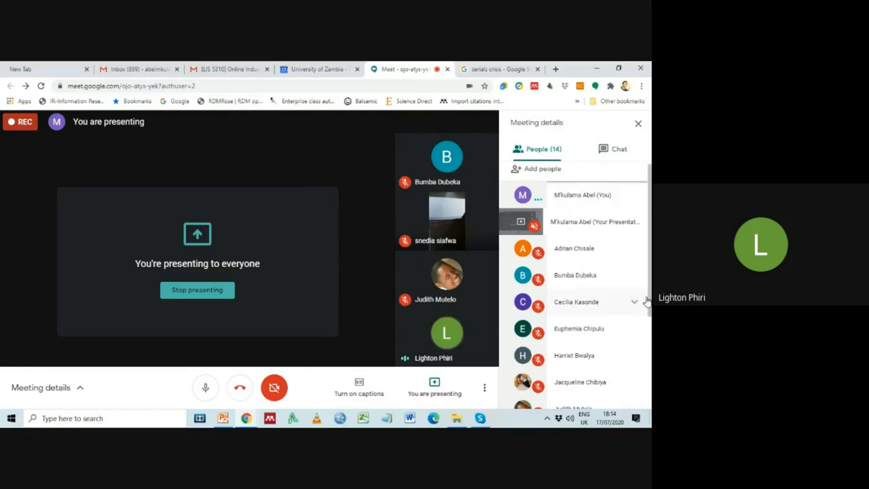
{"action": "scroll", "scroll_direction": "down", "scroll_amount": 3}
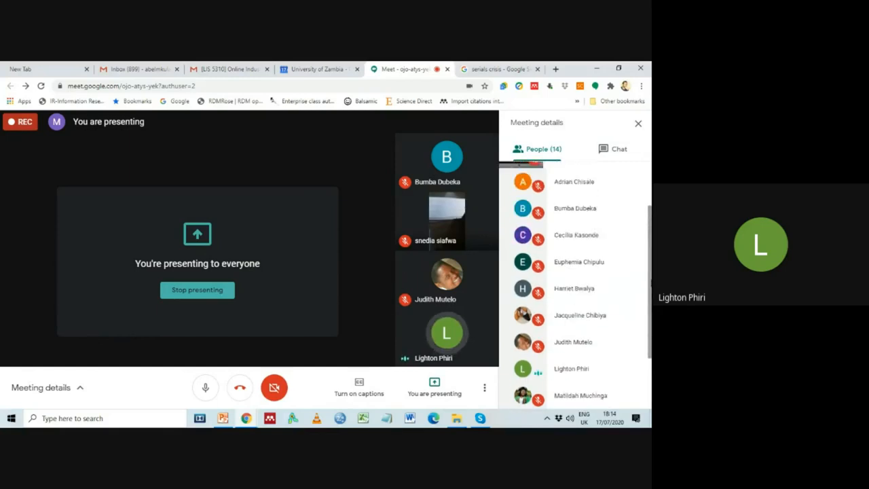
{"action": "scroll", "scroll_direction": "down", "scroll_amount": 3}
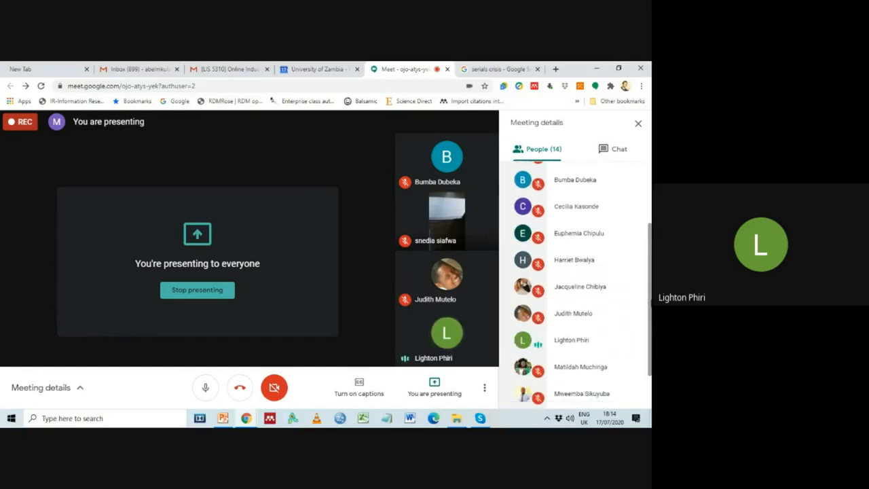
{"action": "scroll", "scroll_direction": "down", "scroll_amount": 3}
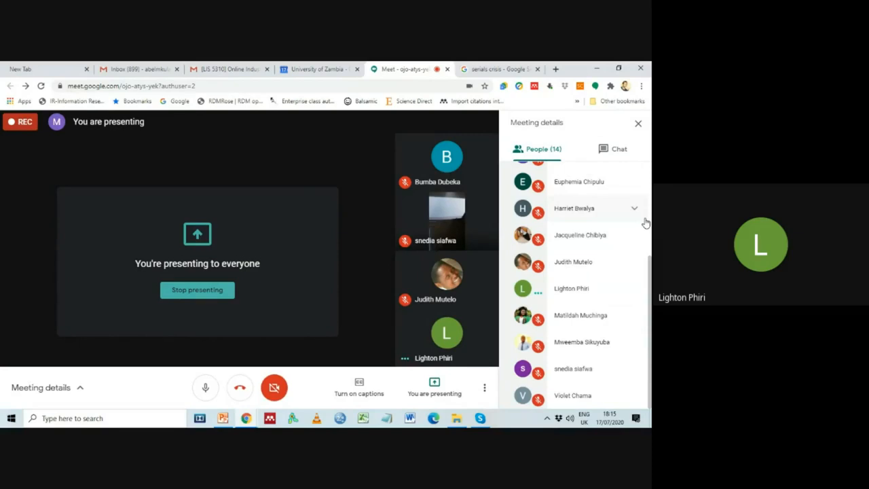
Show the chat again with earlier messages about Open Access tools and policies.
{"action": "left_click", "coordinate": [619, 148]}
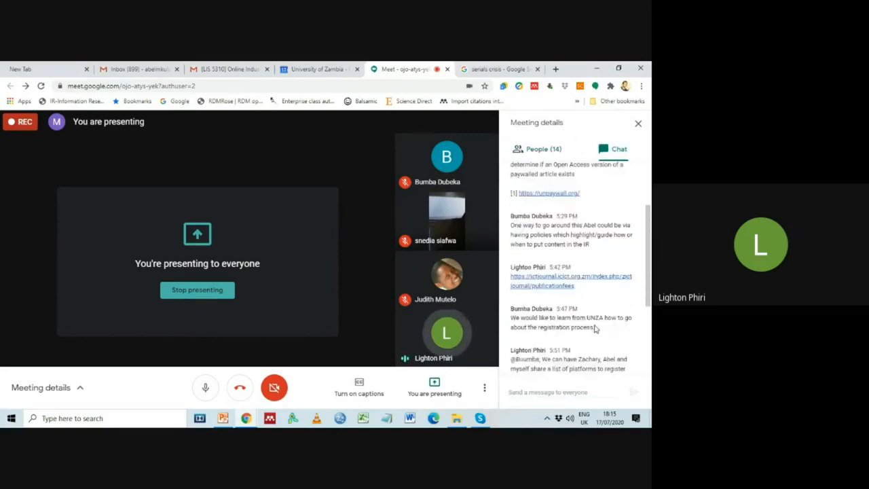
{"action": "scroll", "scroll_direction": "down", "scroll_amount": 3}
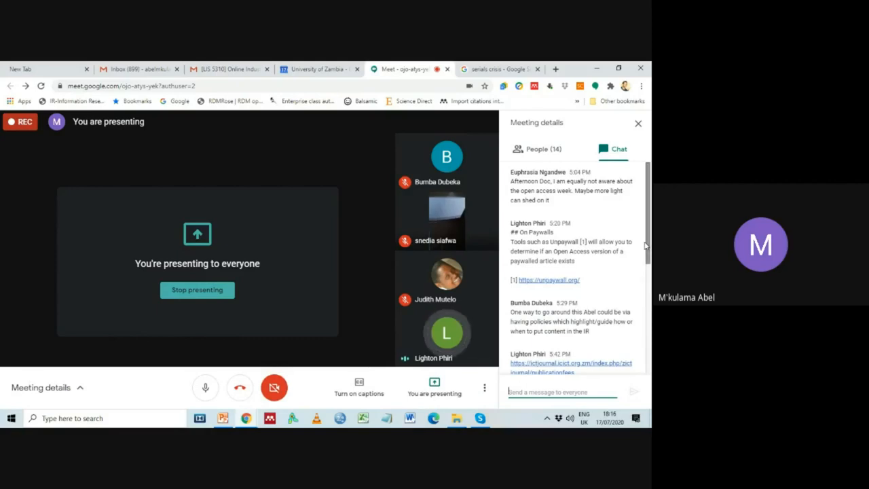
Send a 'Thank you' message to everyone in the meeting chat.
{"action": "scroll", "scroll_direction": "down", "scroll_amount": 3}
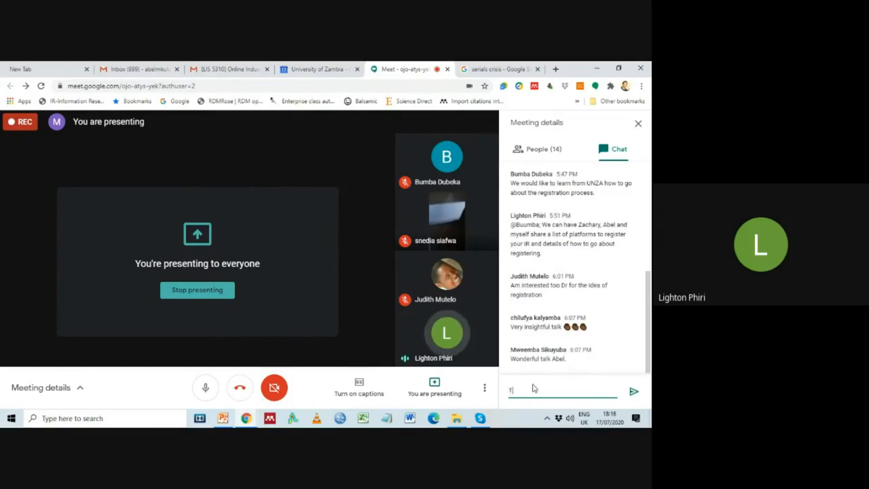
{"action": "type", "text": "Thank"}
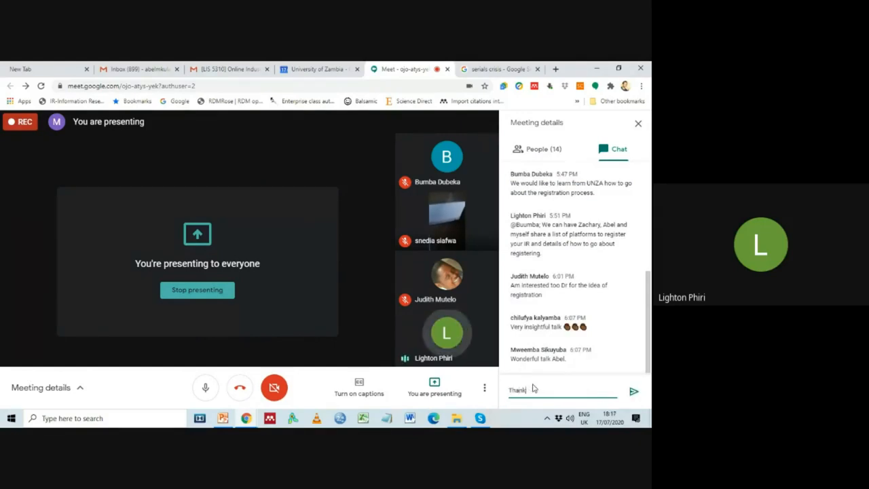
{"action": "type", "text": "you"}
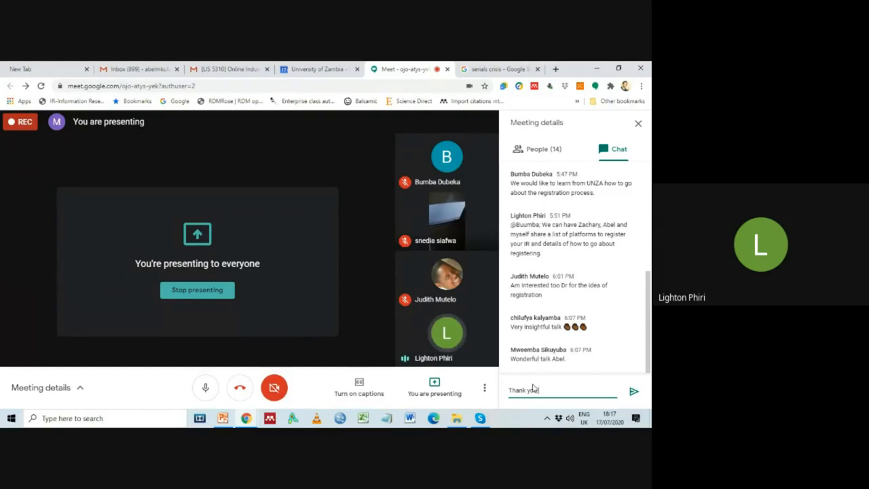
{"action": "left_click", "coordinate": [632, 391]}
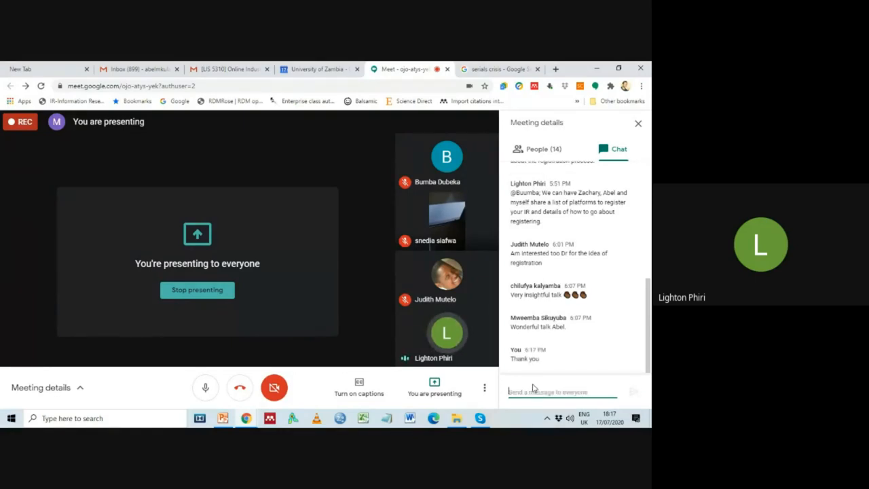
{"action": "mouse_move", "coordinate": [342, 318]}
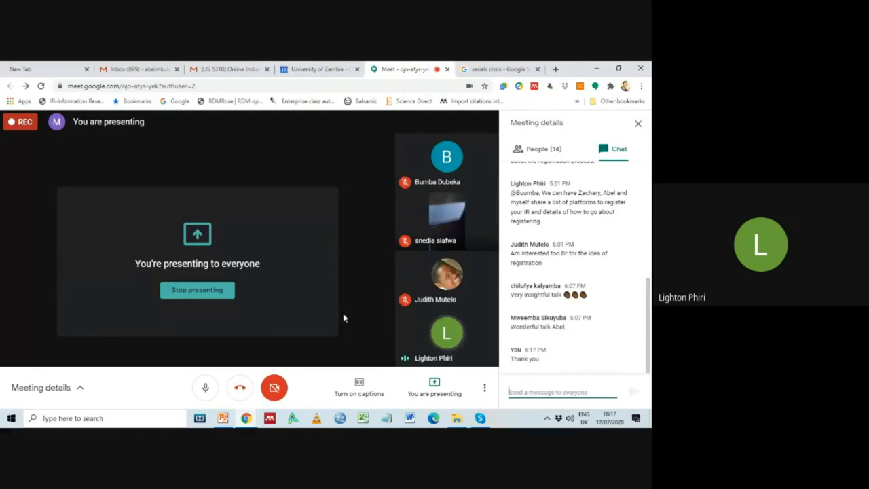